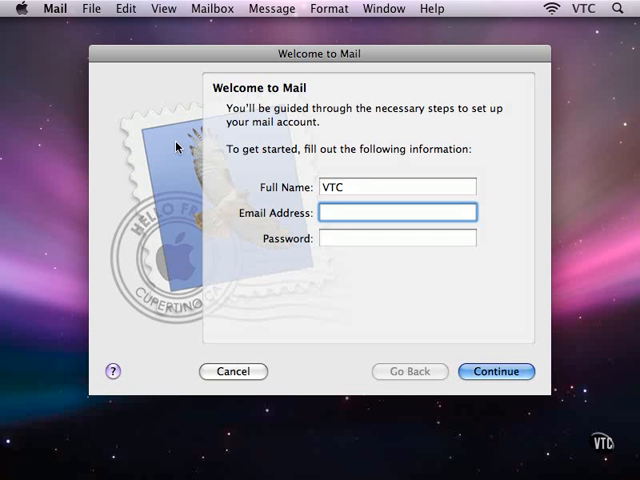
{"action": "mouse_move", "coordinate": [390, 457]}
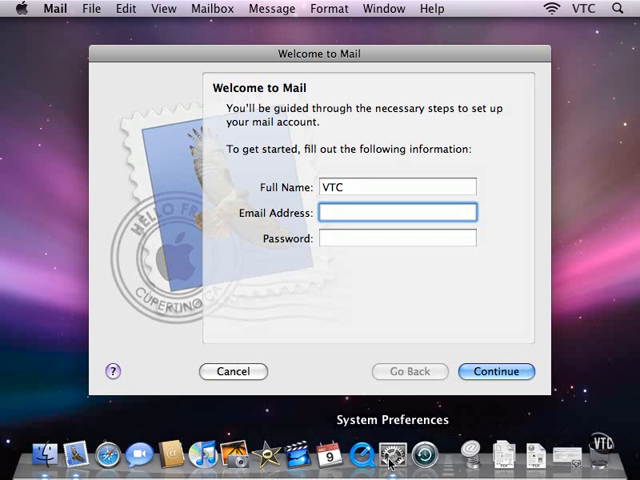
Open the .Mac pane in System Preferences, with member name and password shown.
{"action": "left_click", "coordinate": [388, 453]}
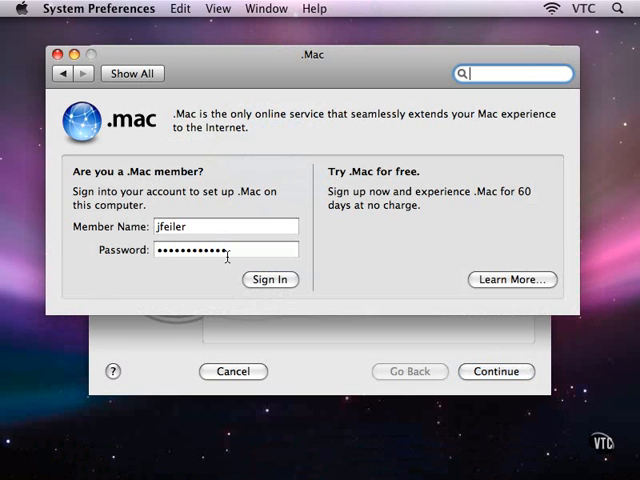
{"action": "mouse_move", "coordinate": [386, 258]}
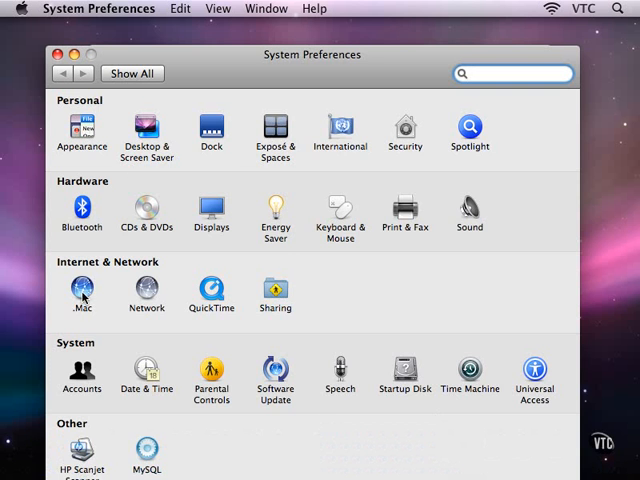
{"action": "left_click", "coordinate": [81, 285]}
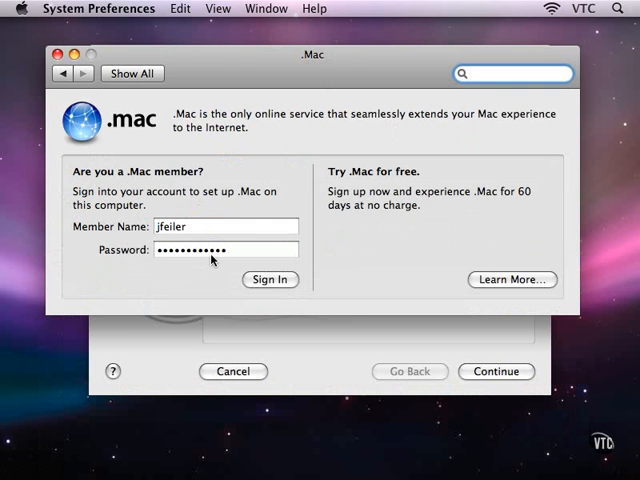
{"action": "left_click", "coordinate": [98, 8]}
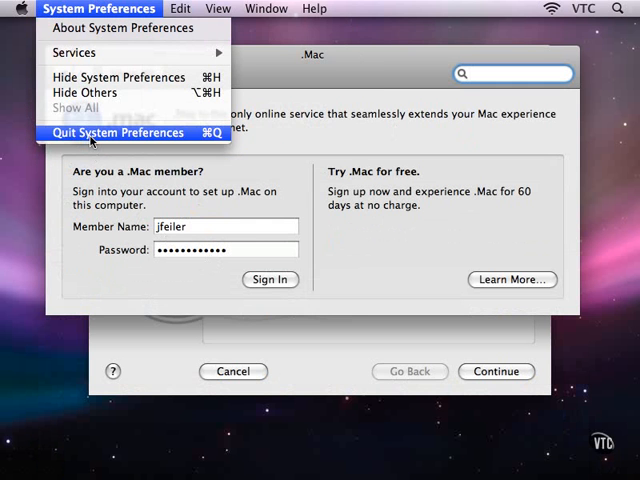
Quit System Preferences and return to the Welcome to Mail Full Name field.
{"action": "left_click", "coordinate": [118, 132]}
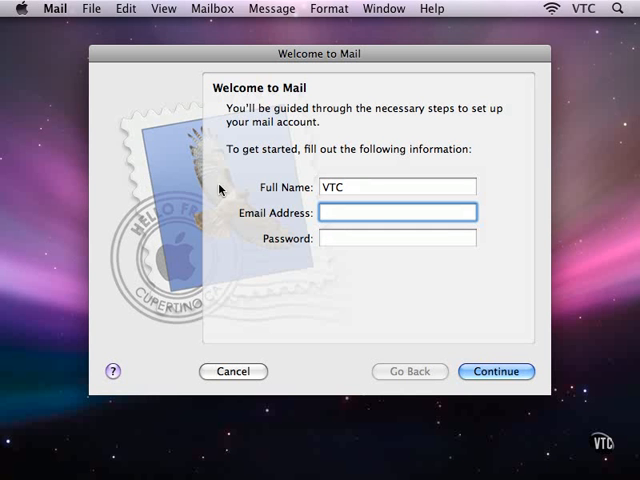
{"action": "mouse_move", "coordinate": [358, 187]}
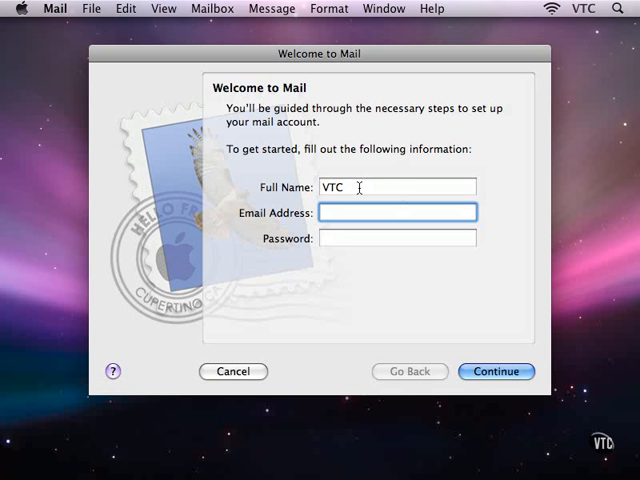
{"action": "left_click", "coordinate": [397, 212]}
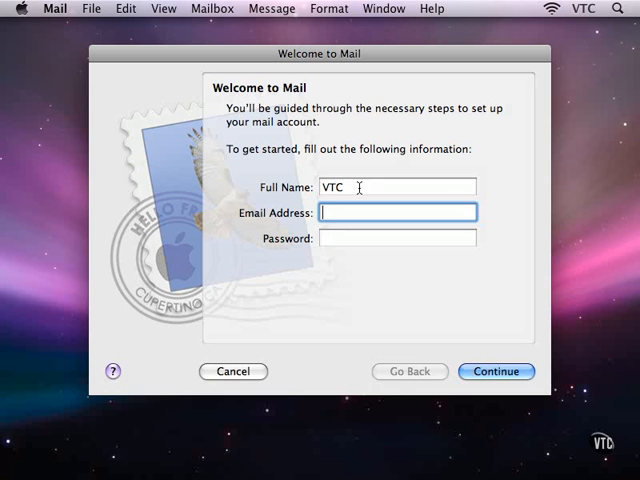
{"action": "mouse_move", "coordinate": [496, 371]}
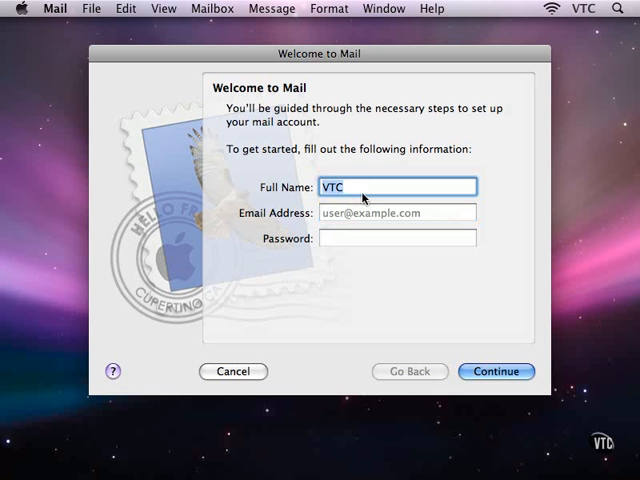
{"action": "type", "text": "Jesse"}
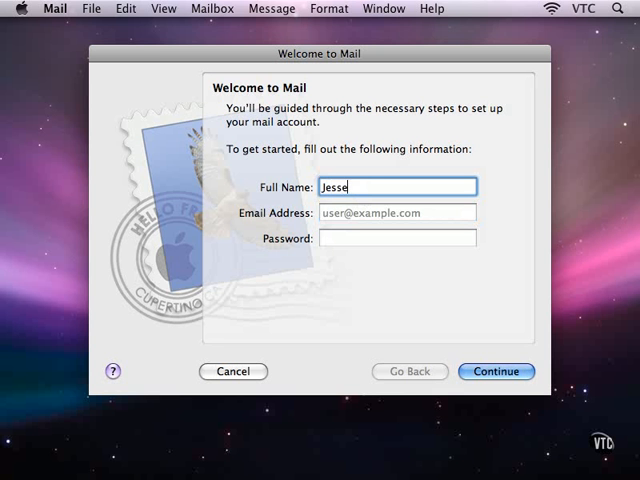
{"action": "type", "text": "Feiler"}
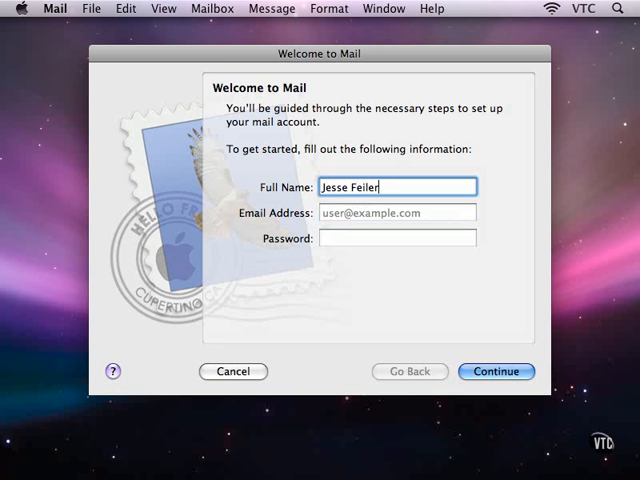
{"action": "left_click", "coordinate": [397, 211]}
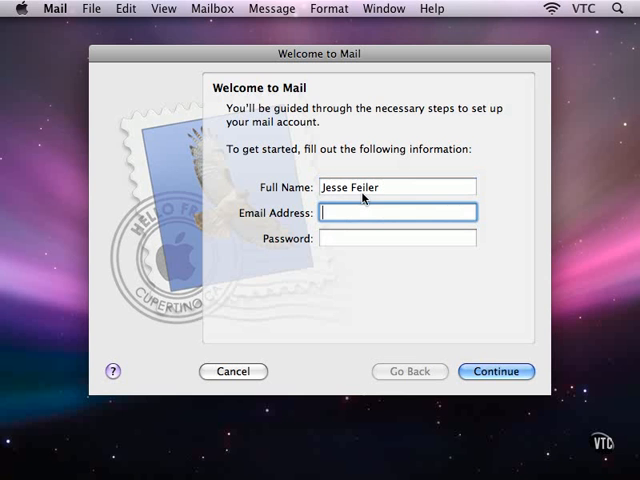
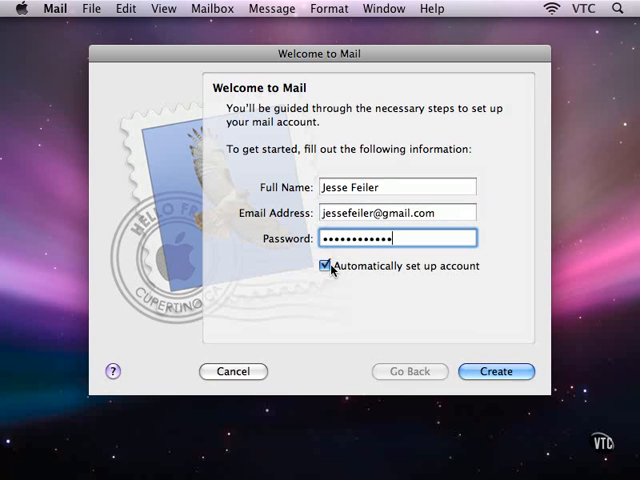
{"action": "mouse_move", "coordinate": [496, 356]}
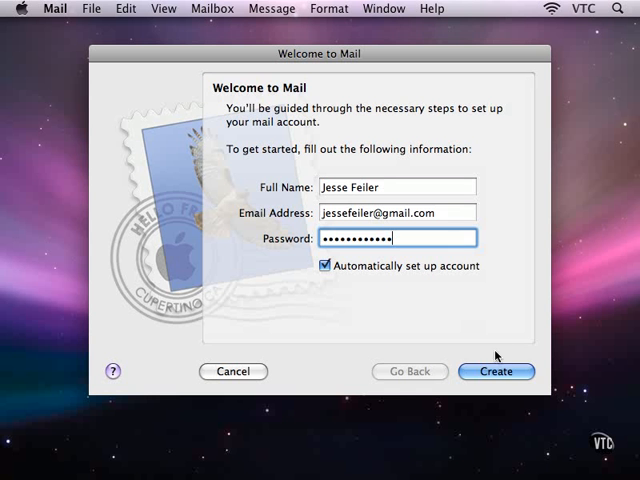
{"action": "left_click", "coordinate": [495, 371]}
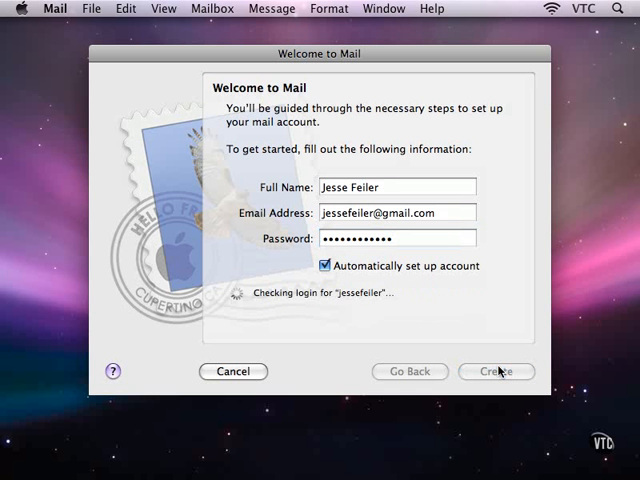
Finish account creation and view the Gmail inbox's three messages under Inbox.
{"action": "left_click", "coordinate": [496, 371]}
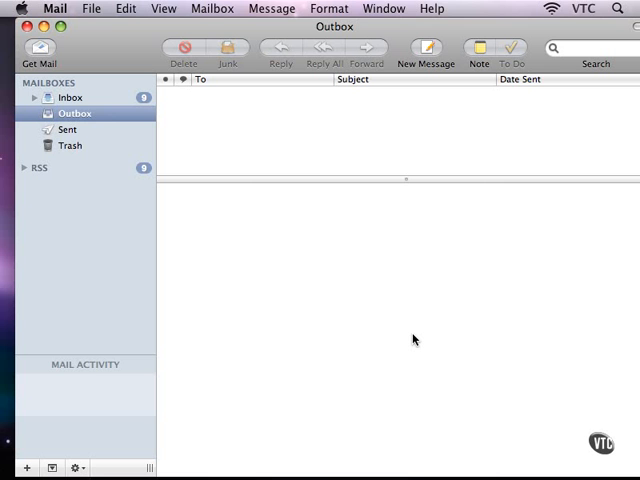
{"action": "left_click", "coordinate": [39, 51]}
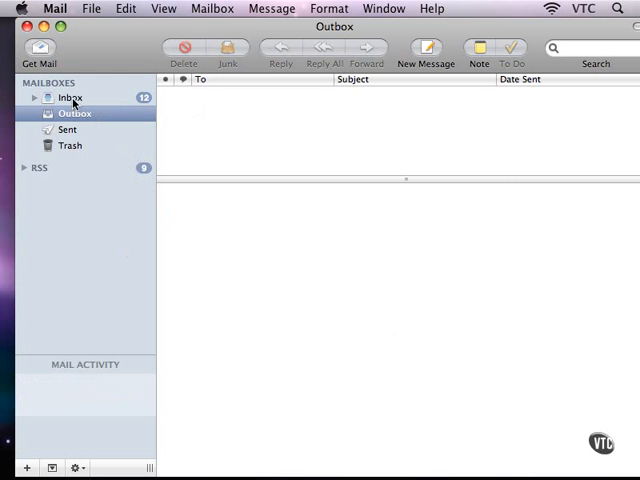
{"action": "left_click", "coordinate": [35, 97]}
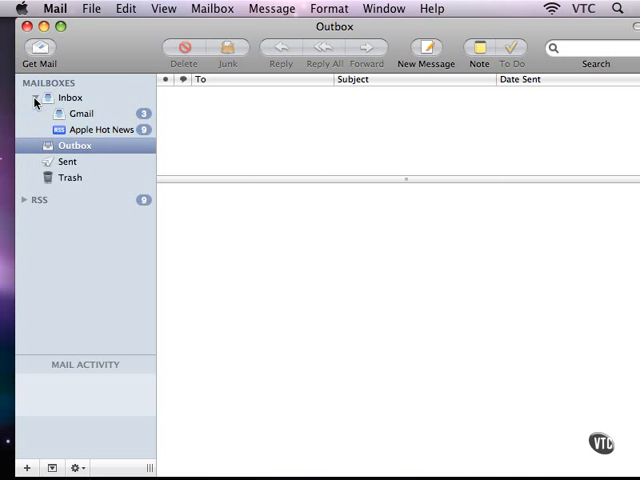
{"action": "mouse_move", "coordinate": [97, 130]}
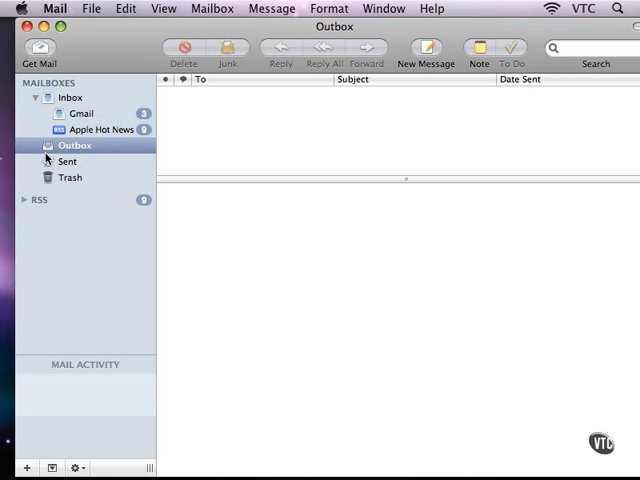
{"action": "left_click", "coordinate": [82, 113]}
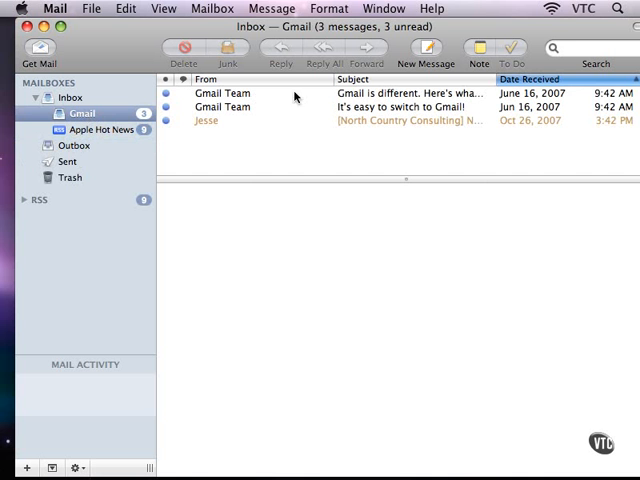
{"action": "mouse_move", "coordinate": [400, 131]}
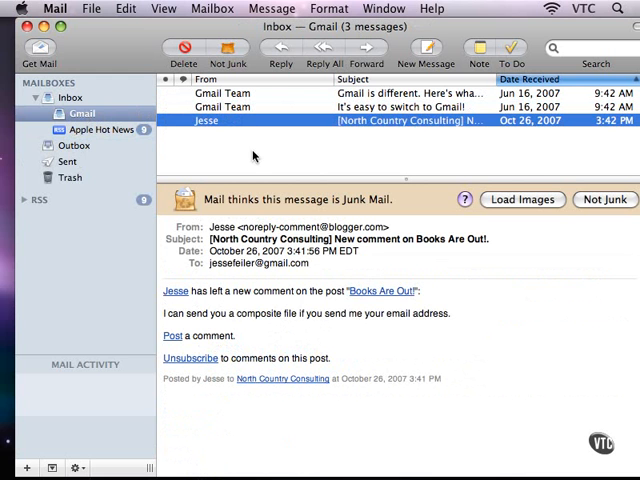
{"action": "mouse_move", "coordinate": [223, 95]}
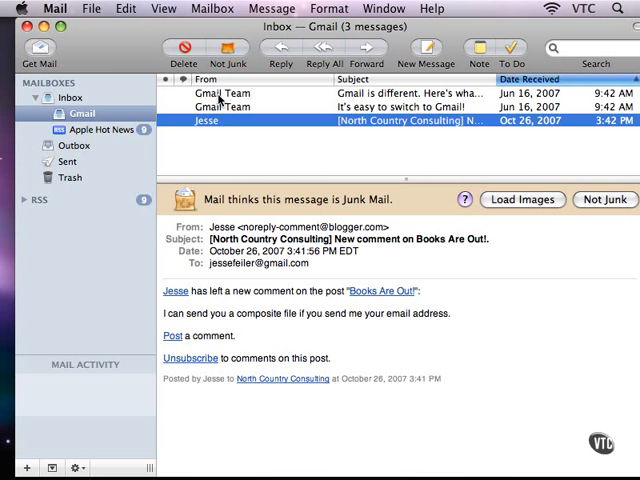
{"action": "mouse_move", "coordinate": [80, 22]}
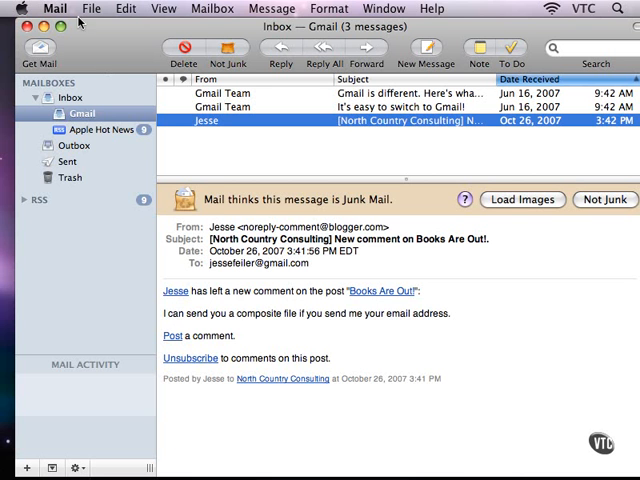
Delete the Gmail POP account and its messages in Mail Preferences' Accounts list.
{"action": "left_click", "coordinate": [54, 8]}
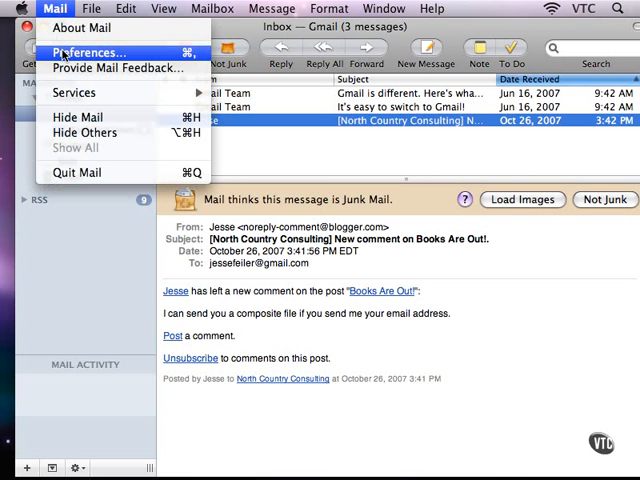
{"action": "left_click", "coordinate": [88, 52]}
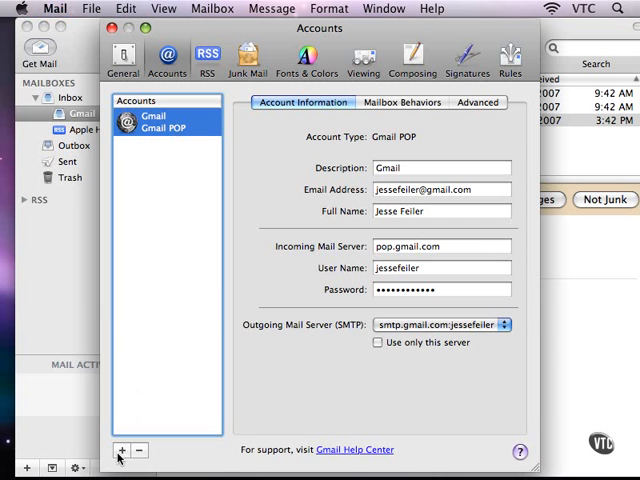
{"action": "left_click", "coordinate": [121, 450]}
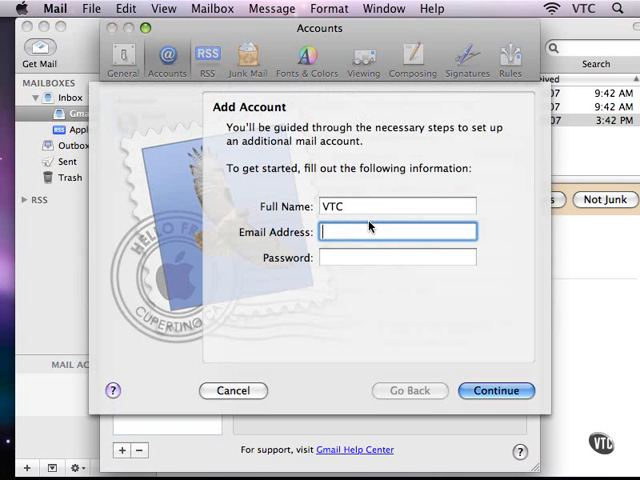
{"action": "mouse_move", "coordinate": [247, 414]}
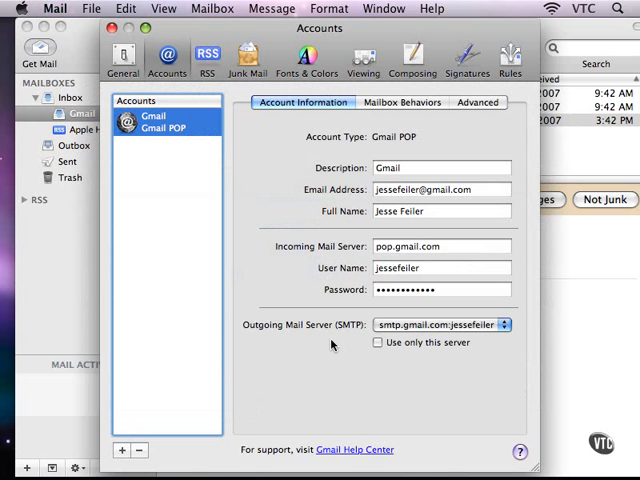
{"action": "mouse_move", "coordinate": [165, 304]}
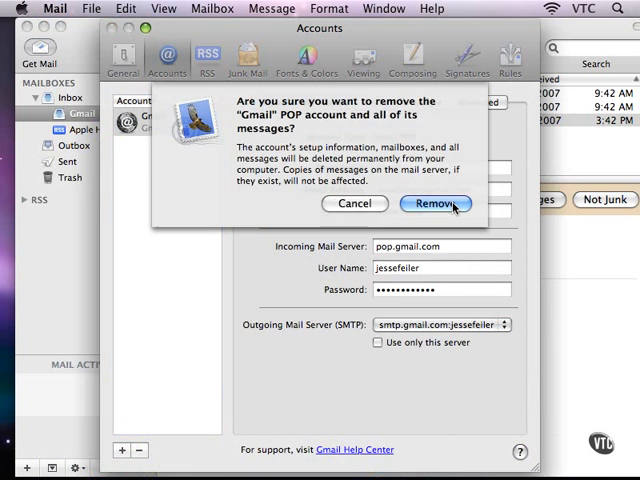
{"action": "left_click", "coordinate": [434, 204]}
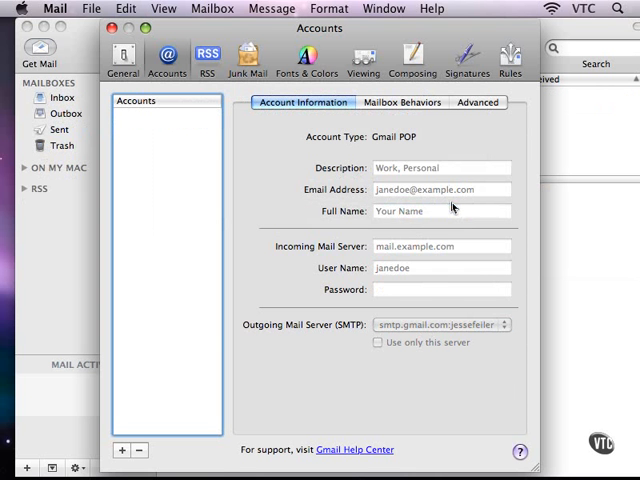
{"action": "mouse_move", "coordinate": [453, 207]}
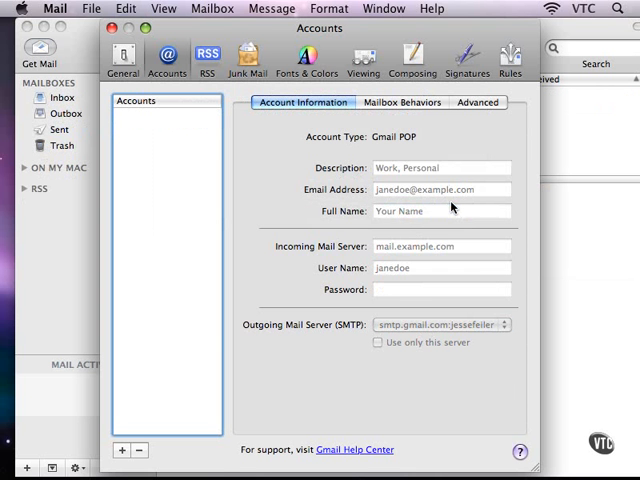